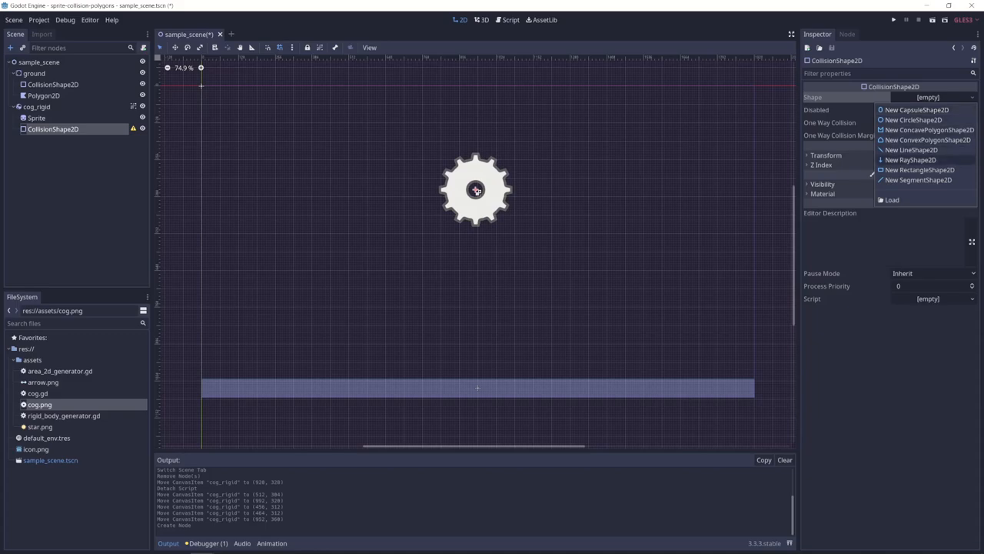
# - Give cog_rigid's CollisionShape2D a new CircleShape2D with radius reduced to 120
pyautogui.click(915, 119)
pyautogui.write('200')
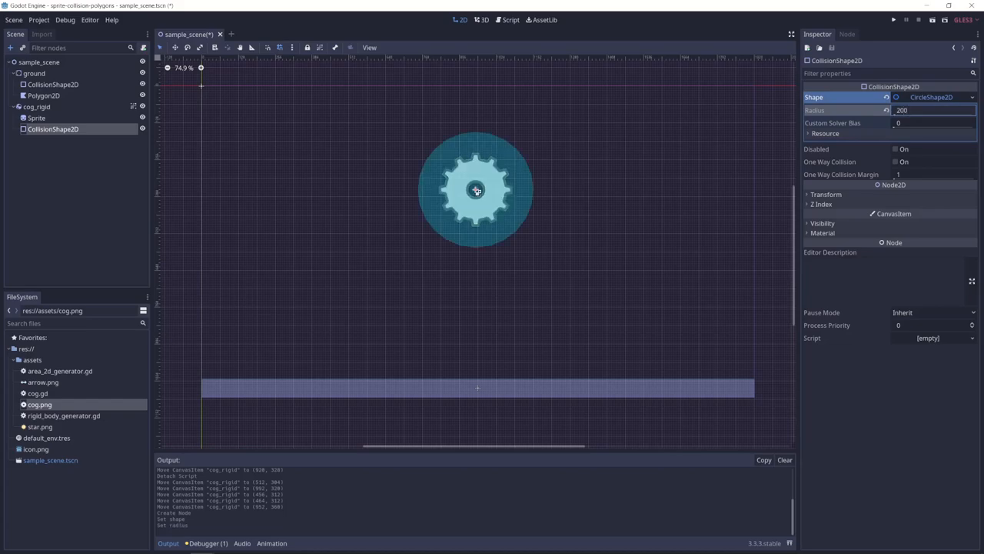
pyautogui.click(934, 109)
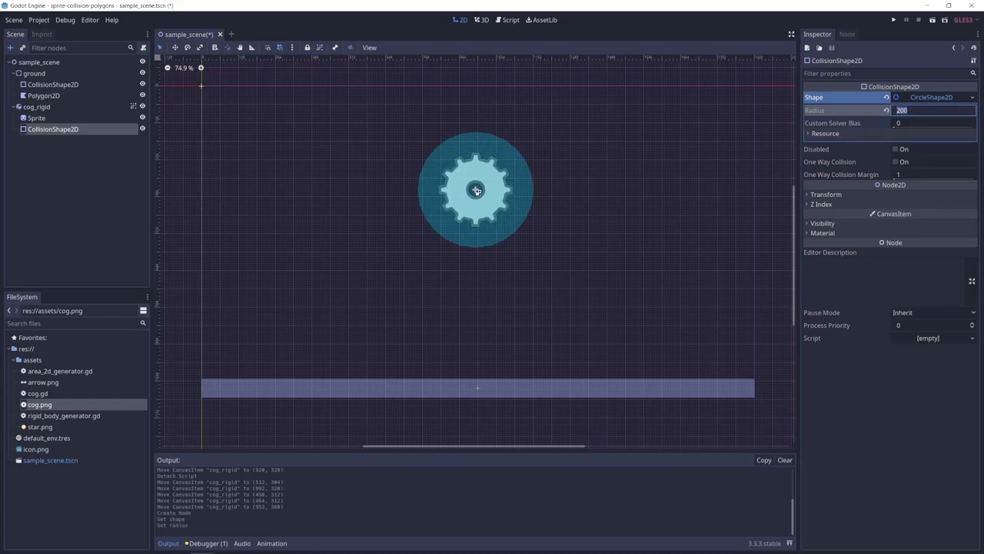
pyautogui.write('140')
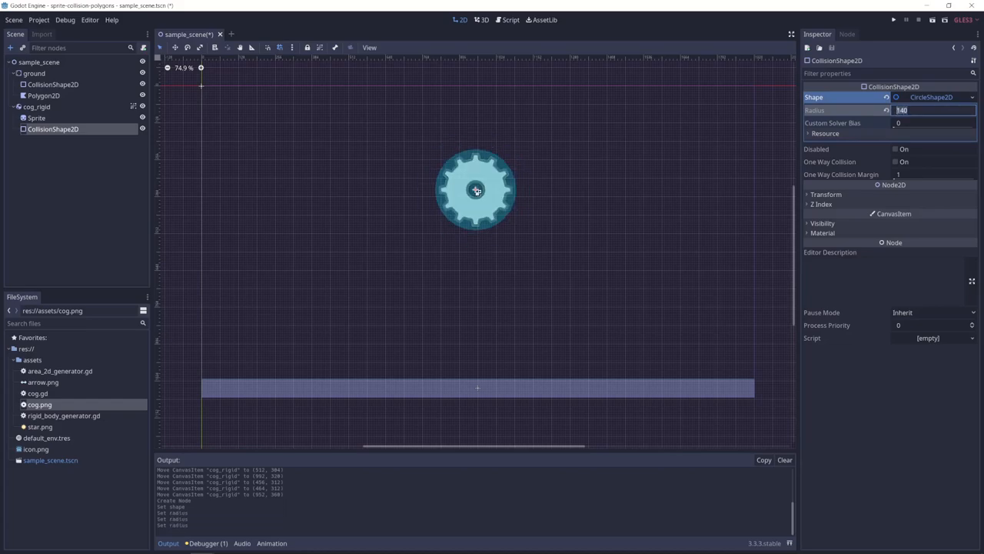
pyautogui.write('120')
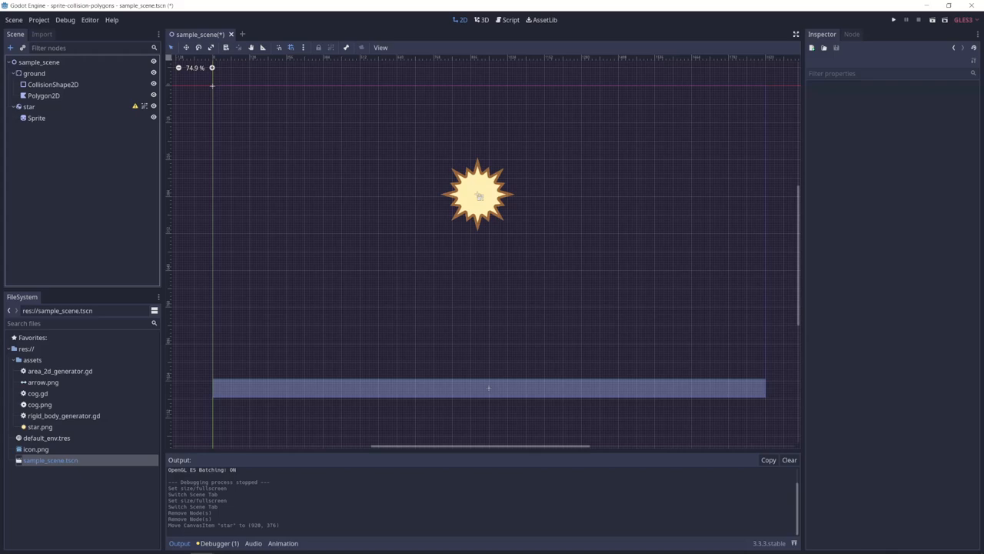
# - Select the star's Sprite and choose Create CollisionPolygon2D Sibling from the Sprite menu
pyautogui.click(29, 107)
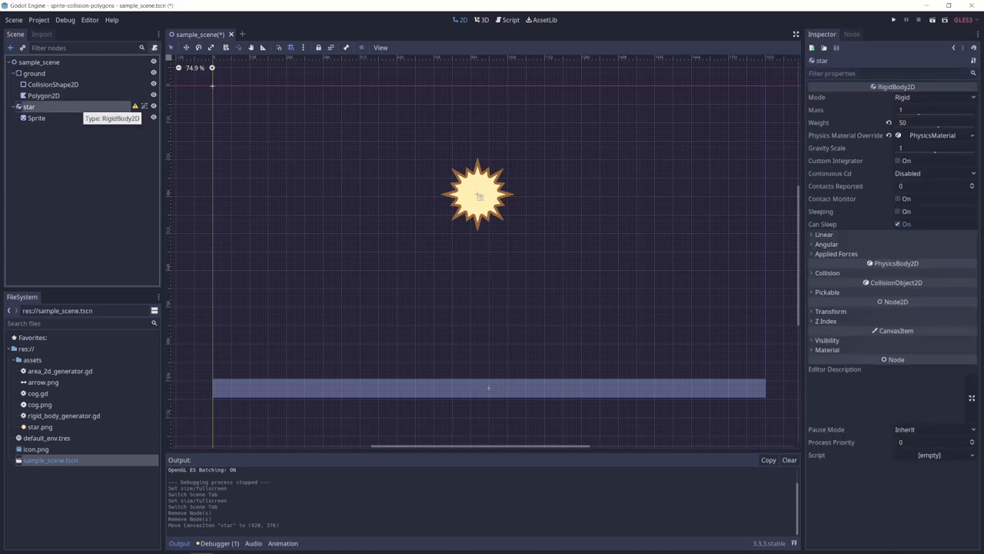
pyautogui.click(36, 117)
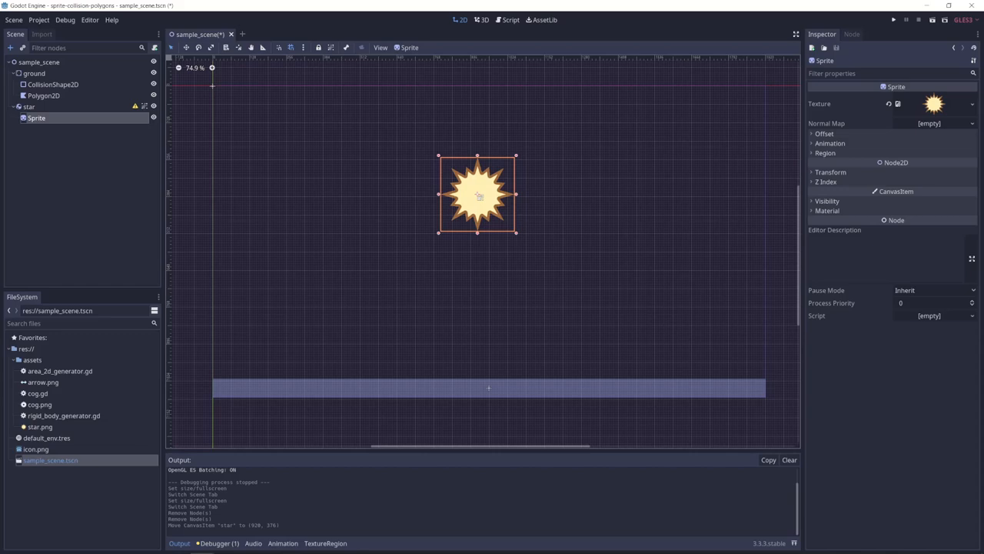
pyautogui.click(410, 47)
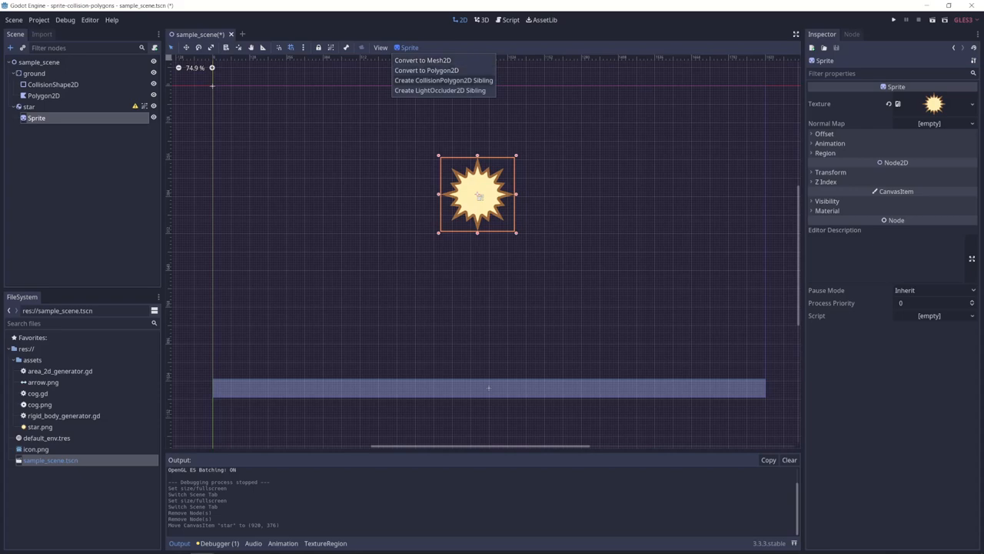
pyautogui.click(443, 80)
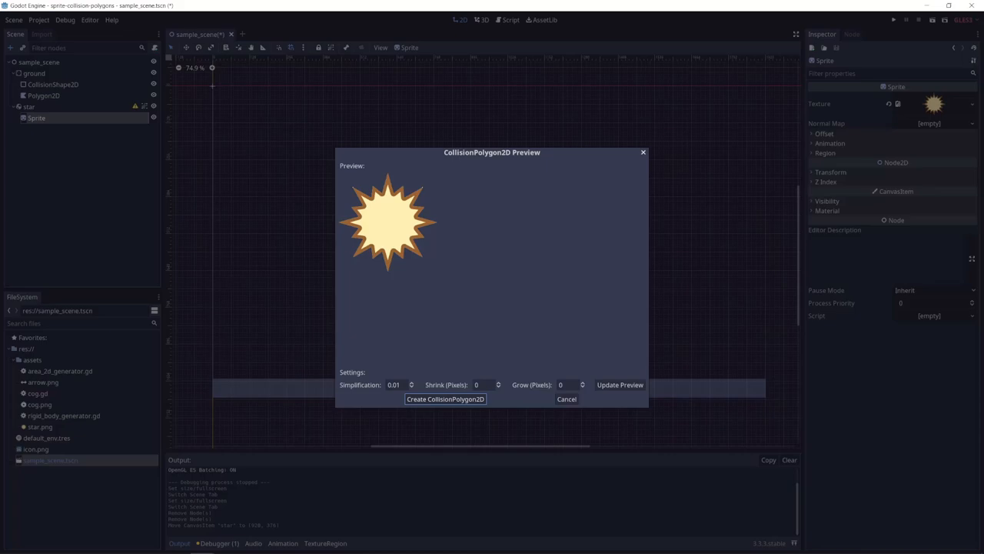
# - Preview the star's collision outline with Grow 5, then reset Grow to 0
pyautogui.click(582, 382)
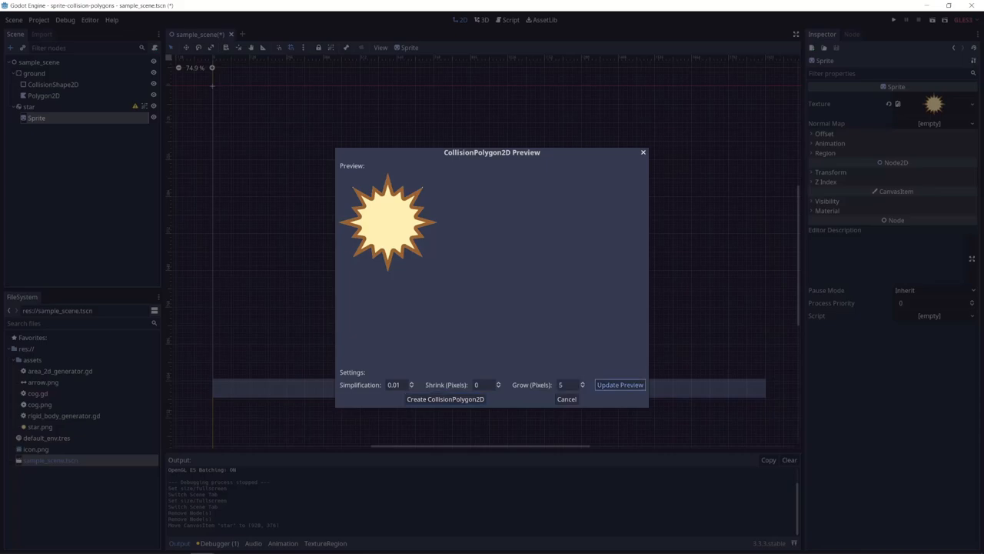
pyautogui.click(565, 384)
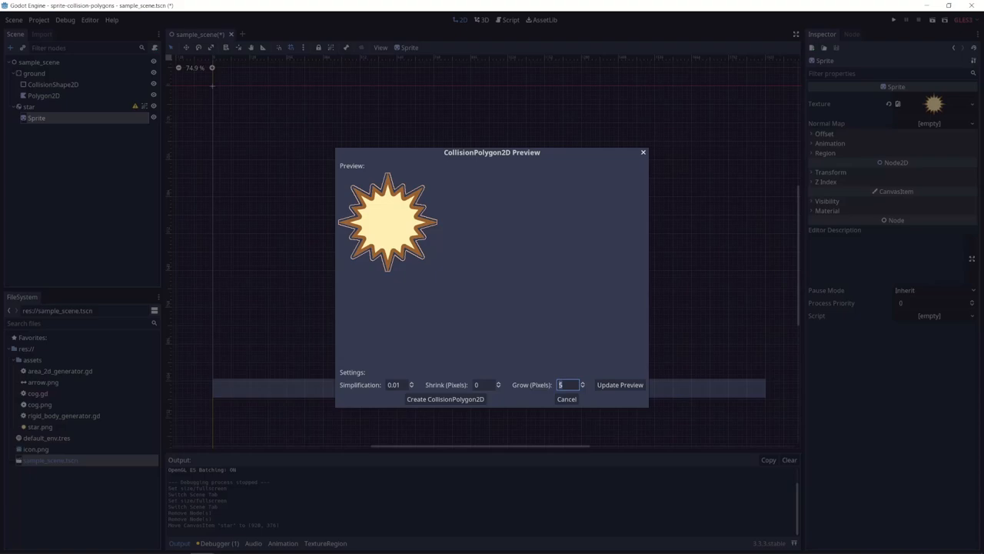
pyautogui.click(485, 385)
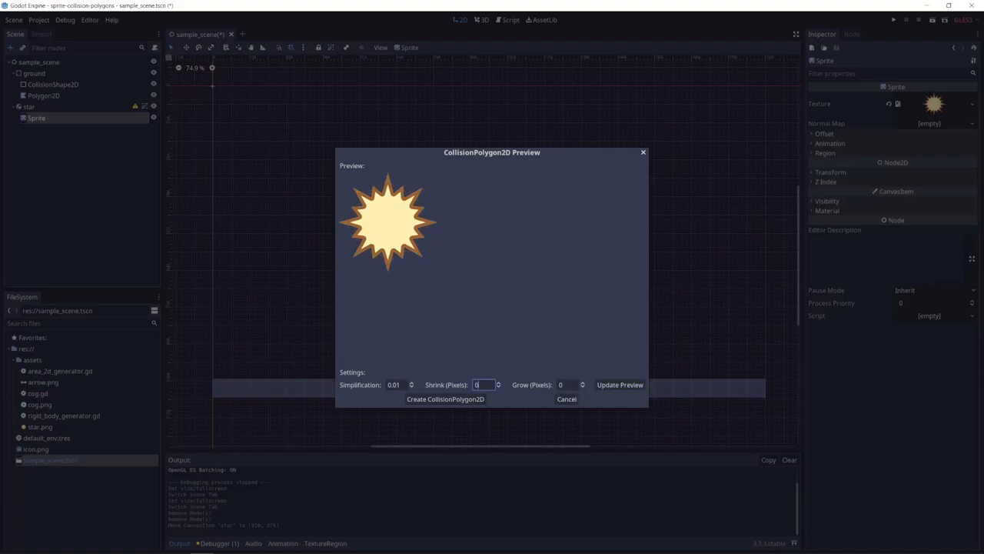
# - Preview Shrink 5 and Simplification 5, then settle on Simplification 1
pyautogui.click(396, 384)
pyautogui.write('5')
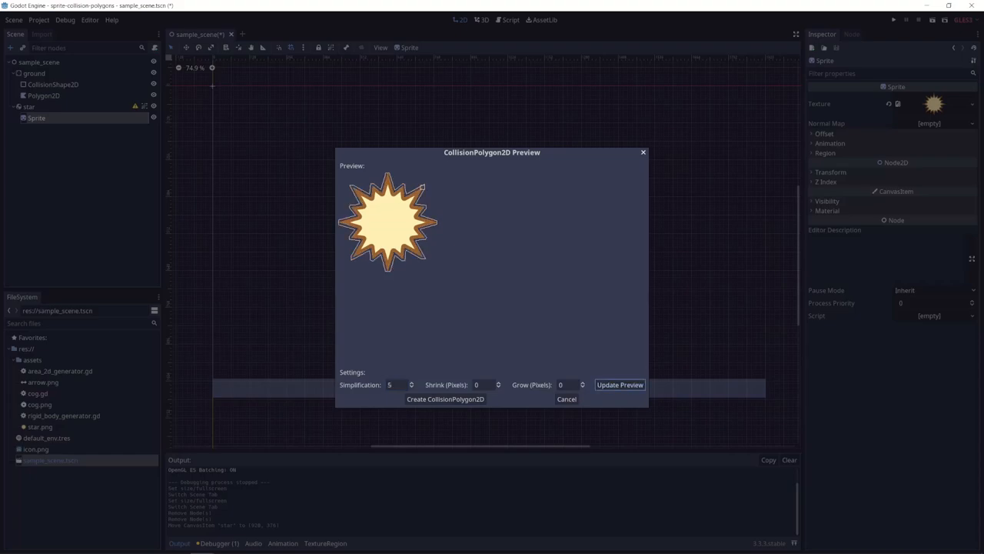
pyautogui.click(484, 384)
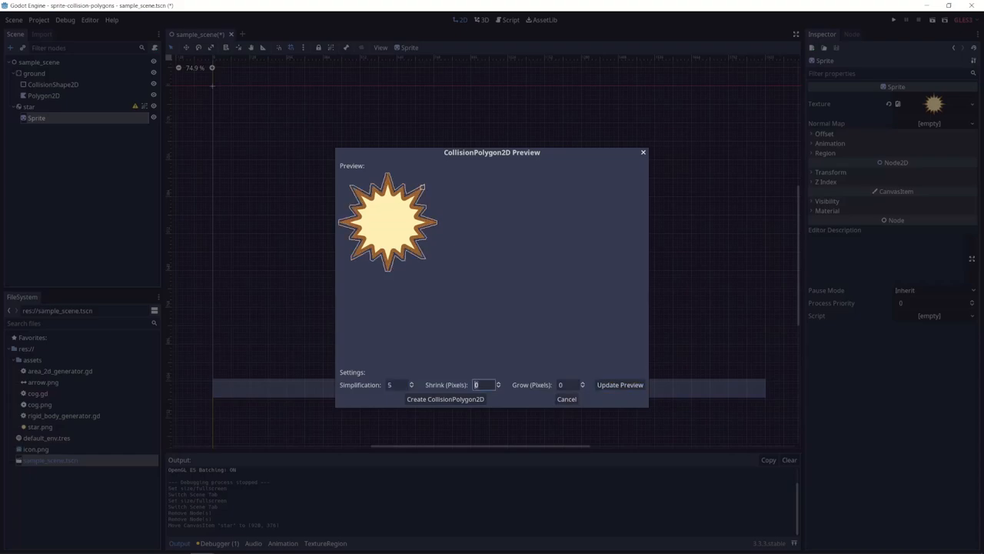
pyautogui.click(620, 384)
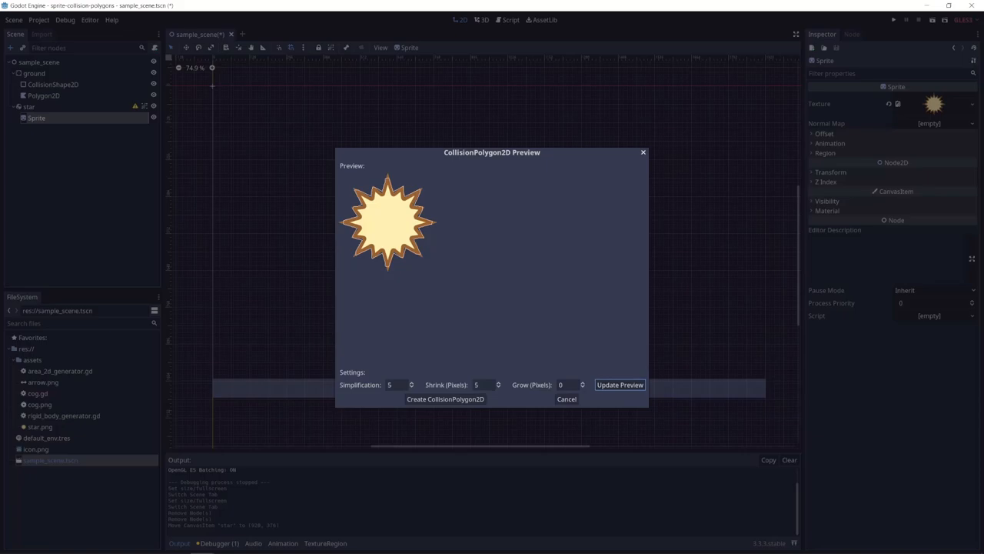
pyautogui.click(483, 385)
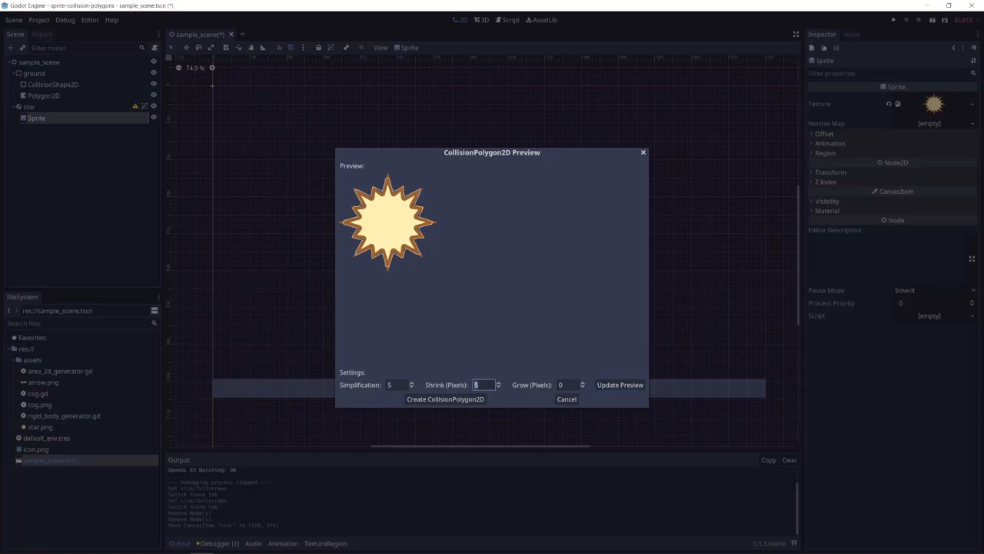
pyautogui.click(620, 384)
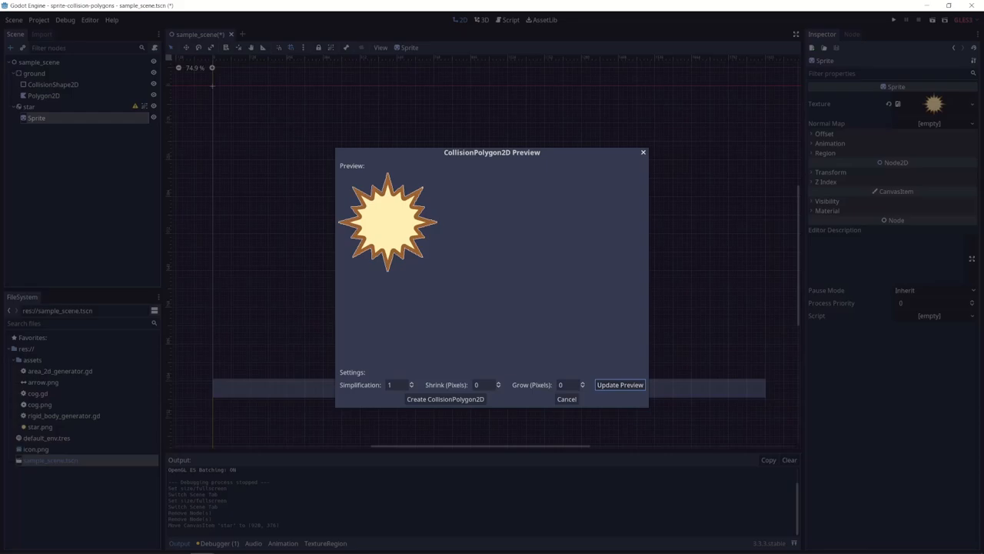
pyautogui.click(444, 398)
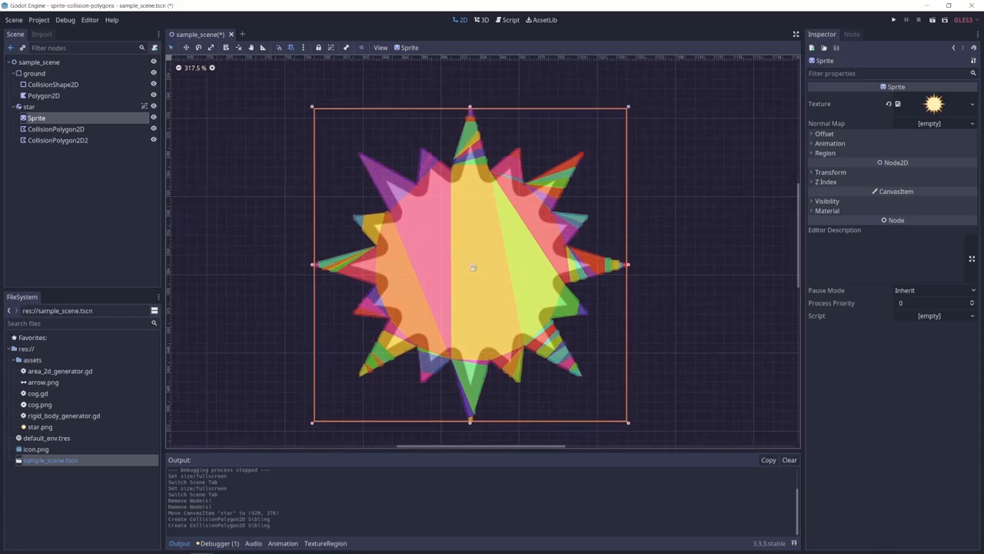
# - Inspect CollisionPolygon2D2, the Sprite and the star RigidBody2D in the Scene dock
pyautogui.click(57, 140)
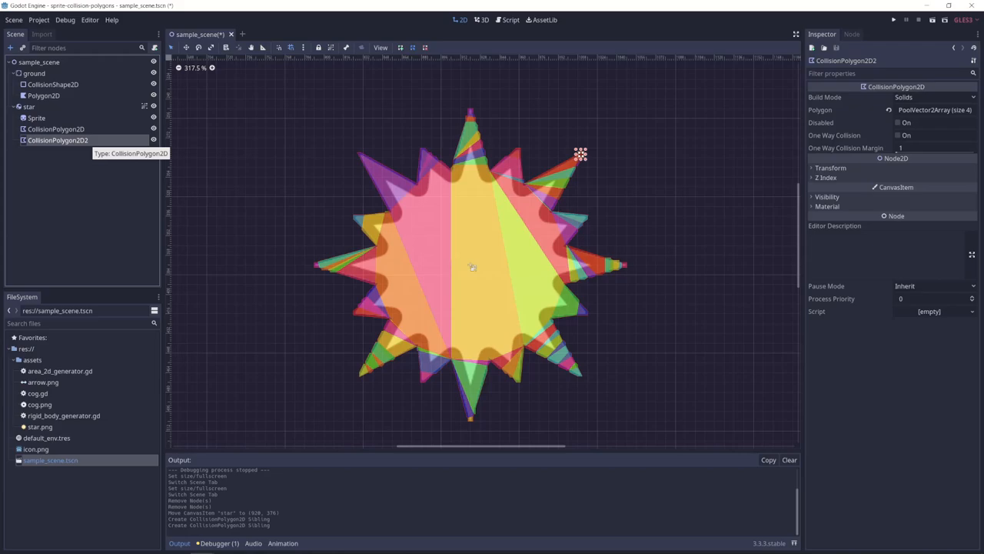
pyautogui.click(37, 118)
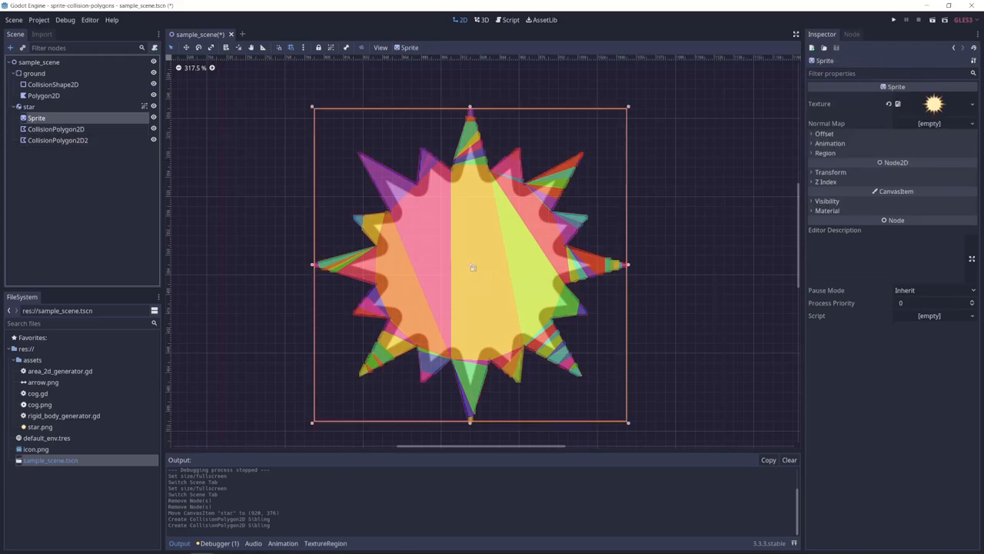
pyautogui.click(29, 106)
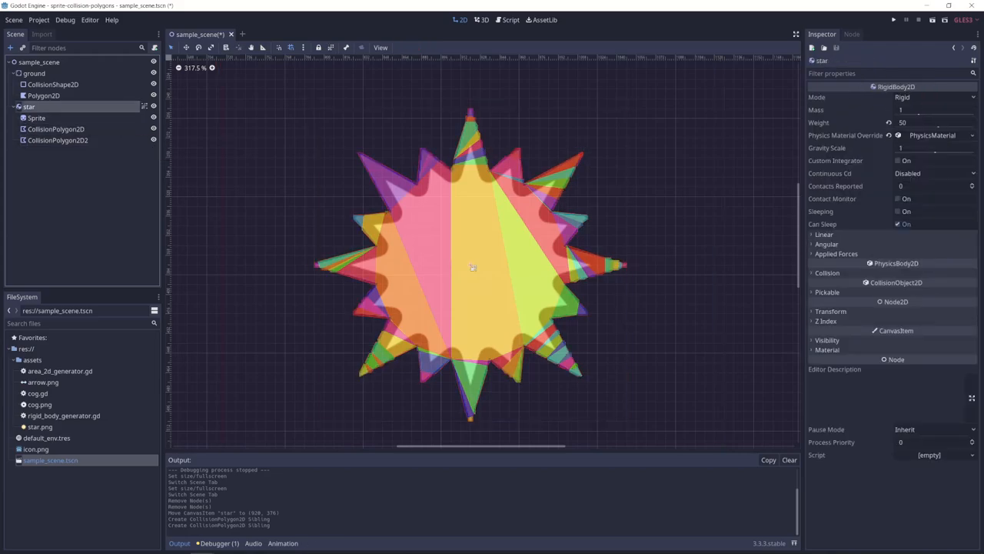
pyautogui.moveTo(28, 106)
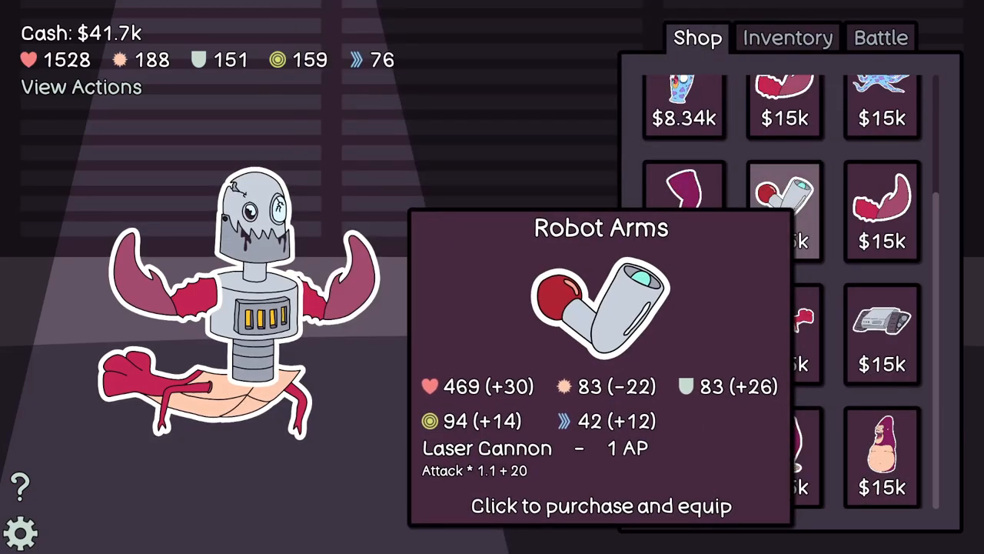
# - Buy and equip the Robot Arms in the Shop, then view the Inventory
pyautogui.click(600, 506)
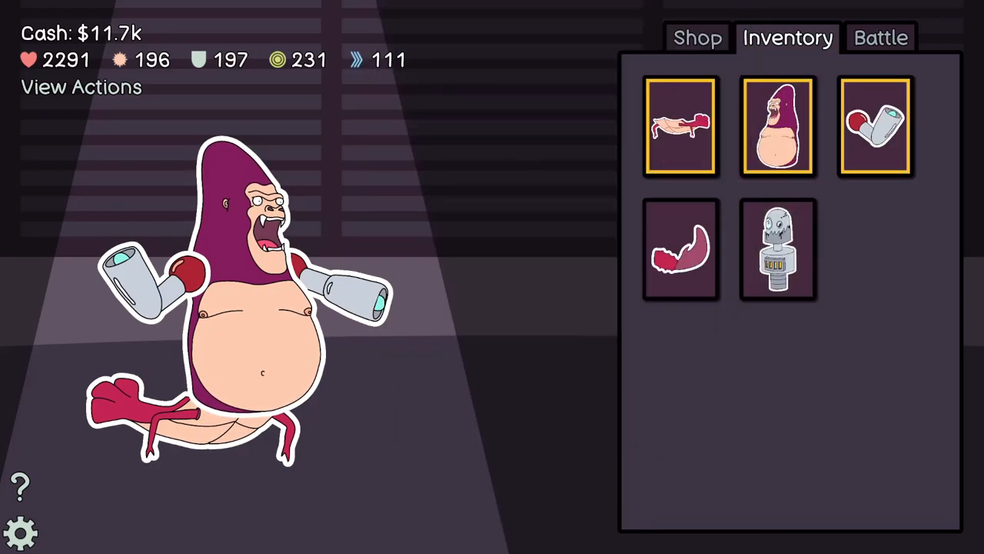
pyautogui.click(881, 37)
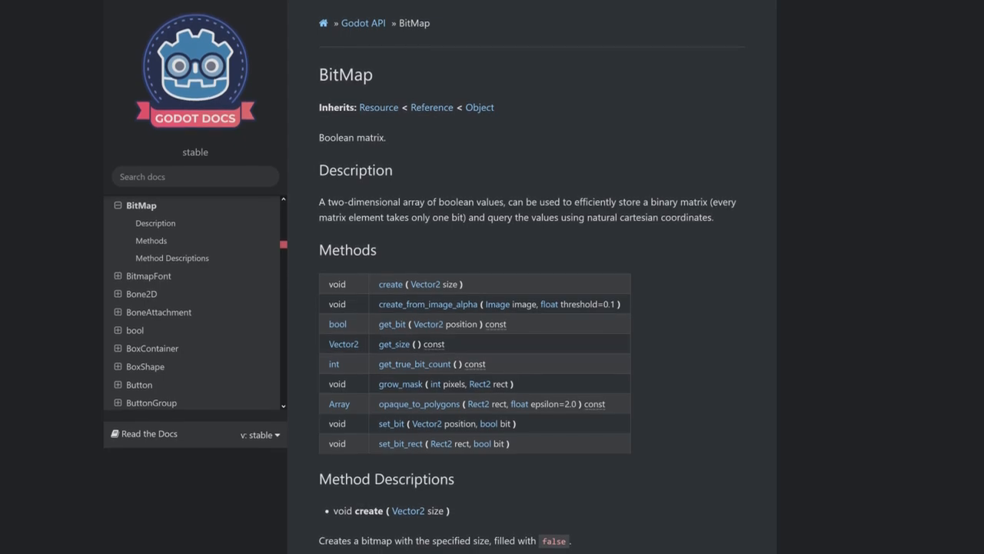
# - Scroll through the BitMap method descriptions, then select the star's Sprite node in the editor
pyautogui.scroll(3)
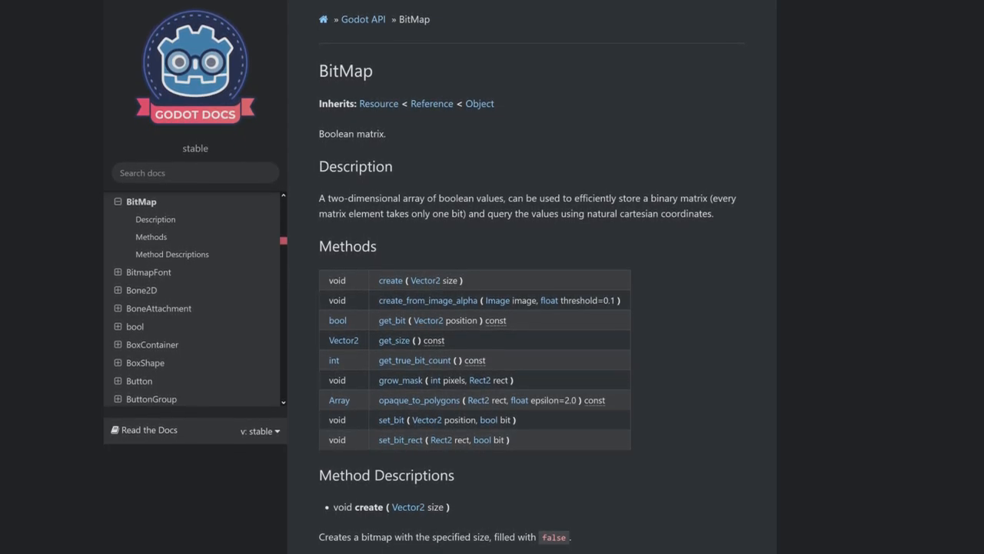
pyautogui.scroll(-3)
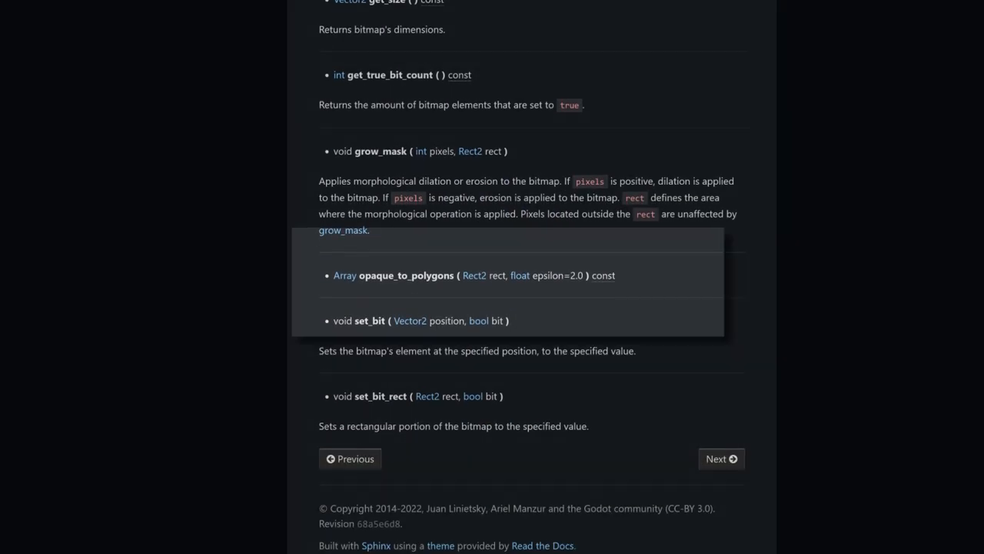
pyautogui.scroll(-3)
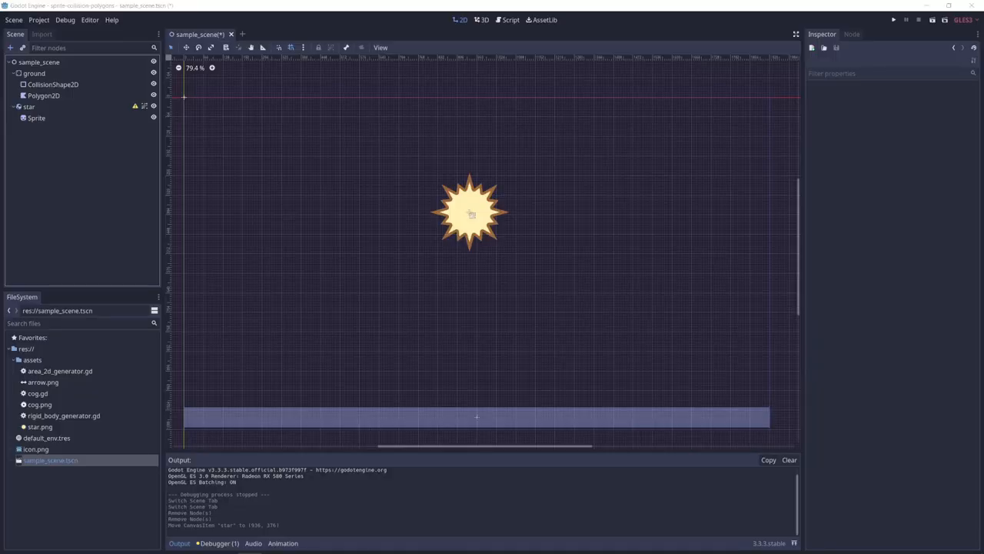
pyautogui.click(36, 118)
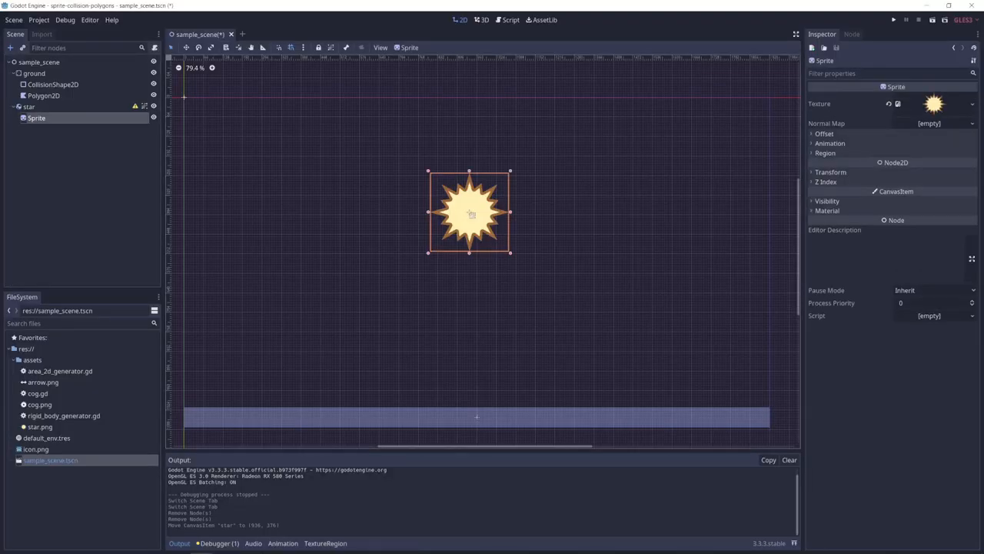